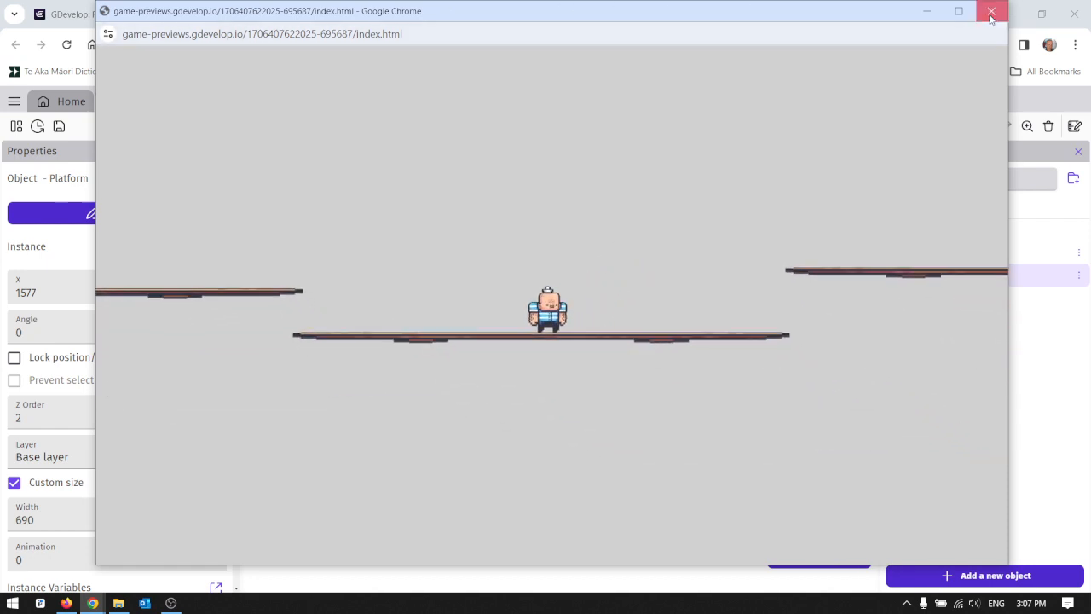
Close the Chrome game preview window to get back to the scene editor
left_click(991, 11)
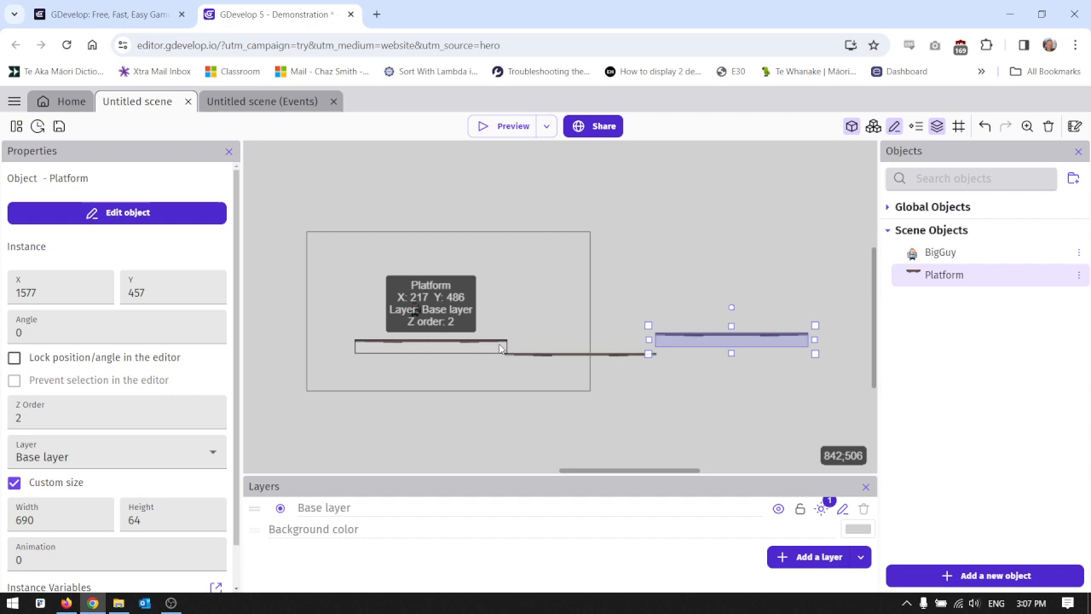
Add another Platform asset from the Asset Store, creating Platform2
left_click(669, 389)
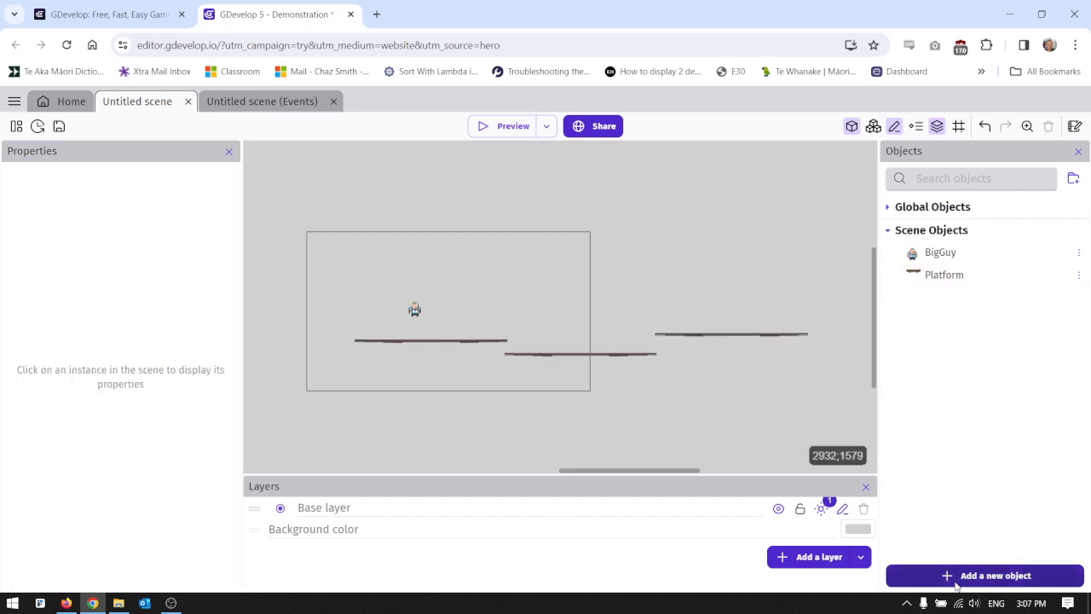
left_click(983, 575)
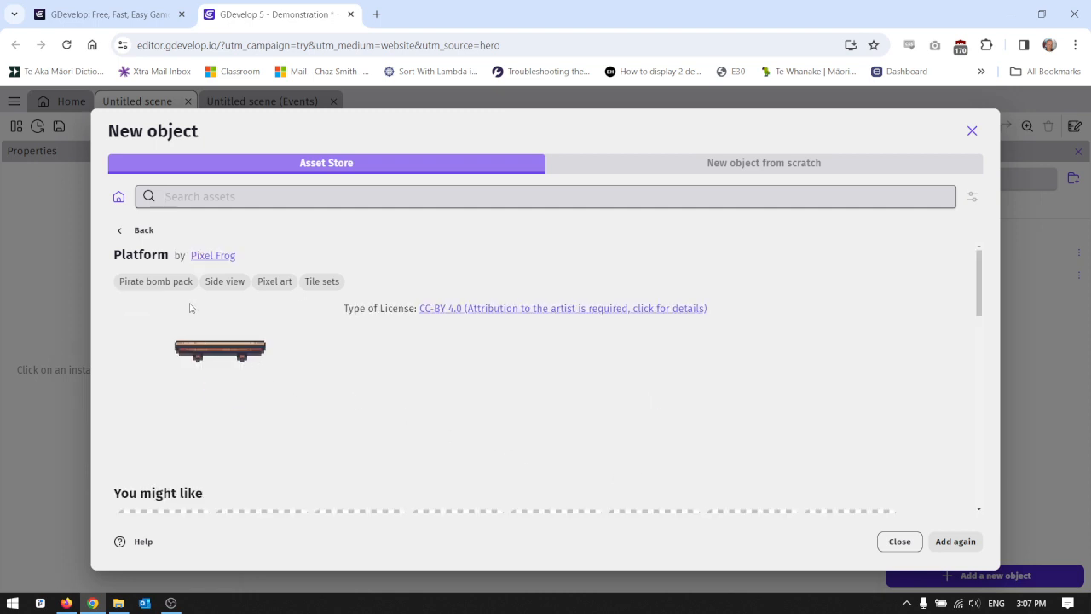
left_click(955, 541)
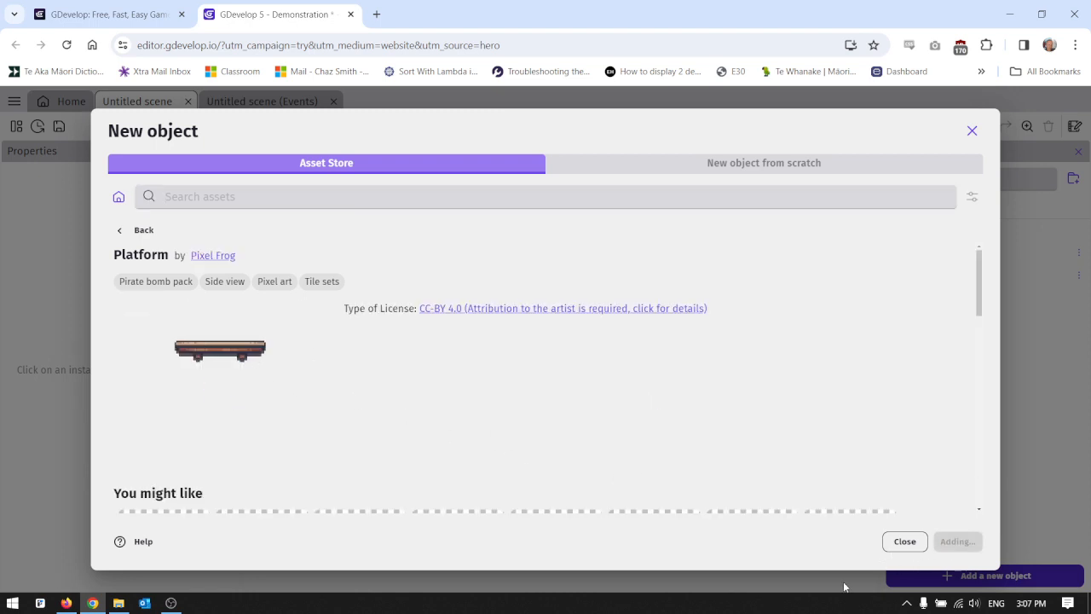
left_click(904, 541)
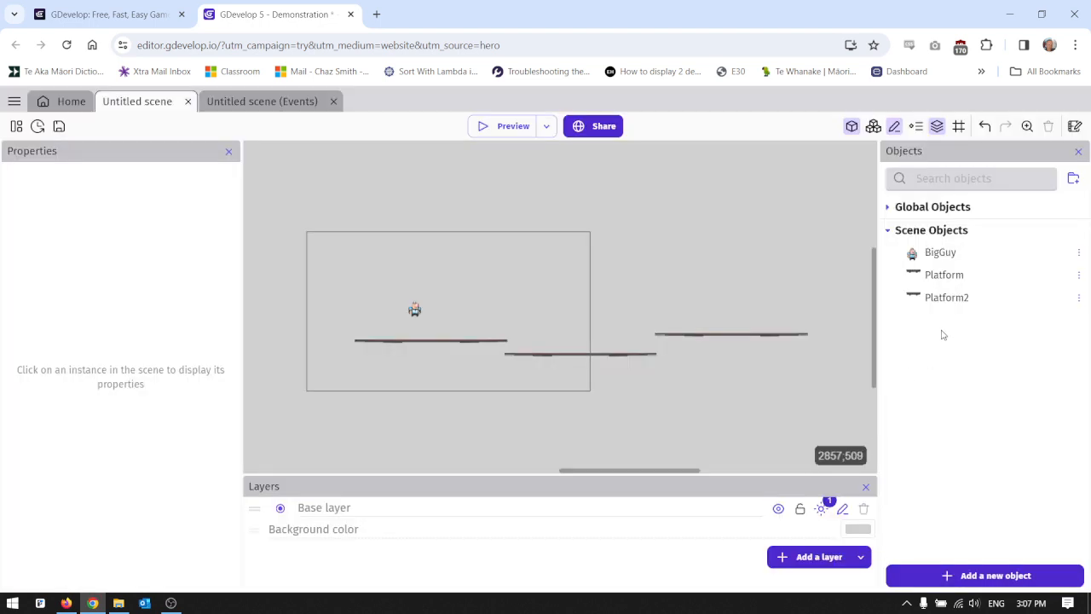
Start renaming Platform2 to MovingPlatform from its context menu
right_click(946, 297)
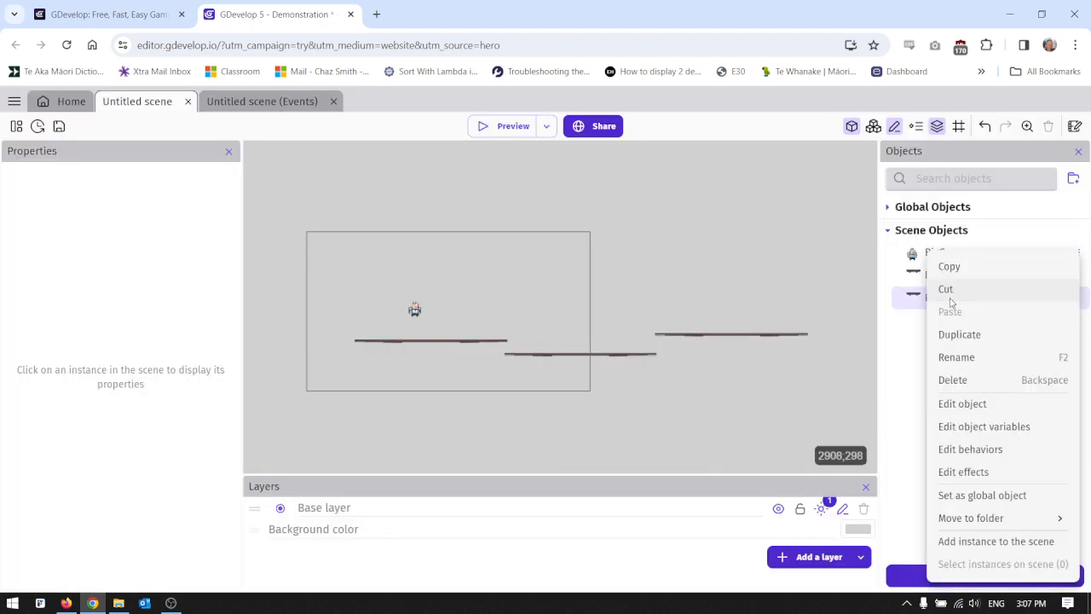
left_click(956, 356)
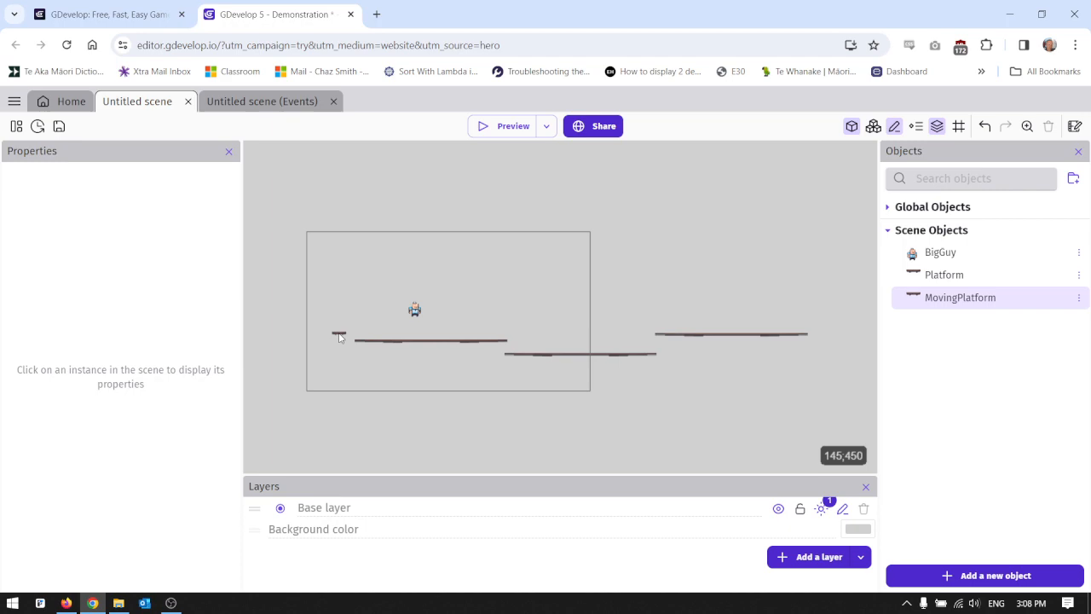
Open MovingPlatform's Behaviors tab and start adding a behavior
double_click(960, 297)
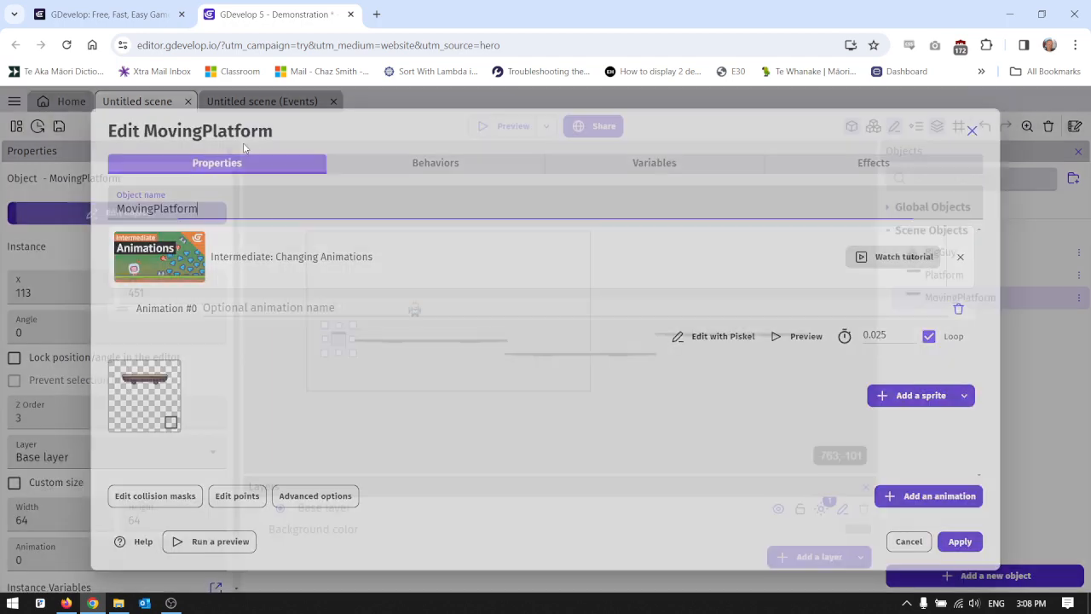
left_click(436, 163)
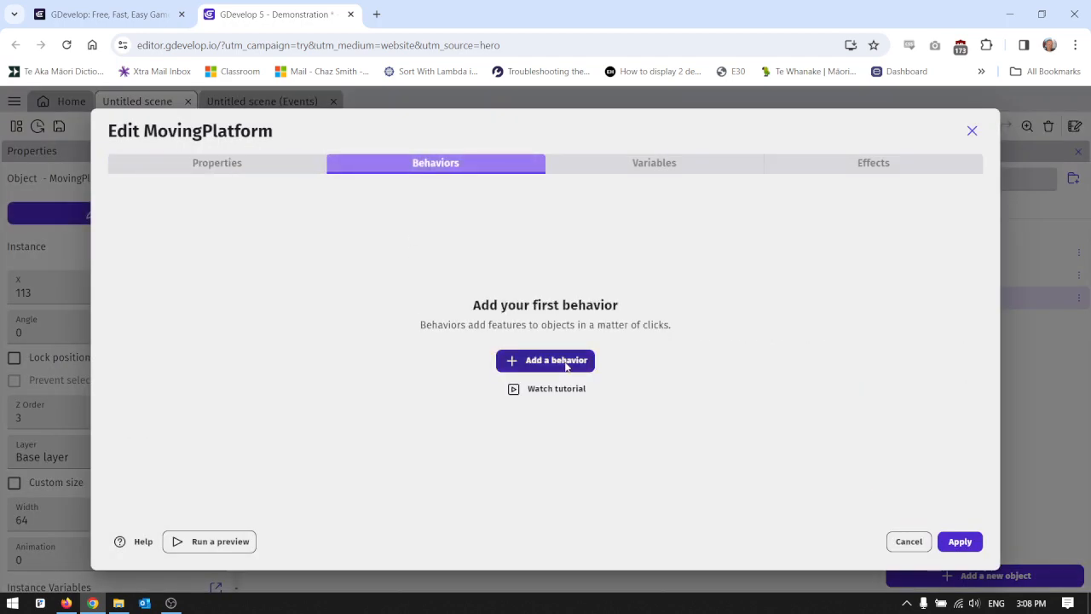
left_click(545, 360)
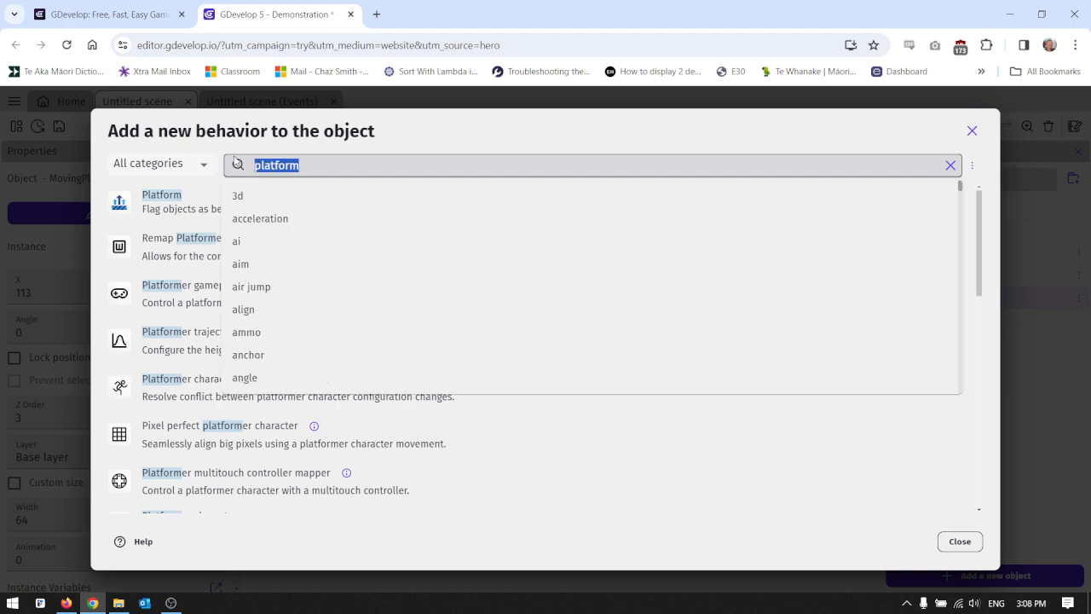
Clear the platform search and scroll through the full behavior catalogue
left_click(950, 165)
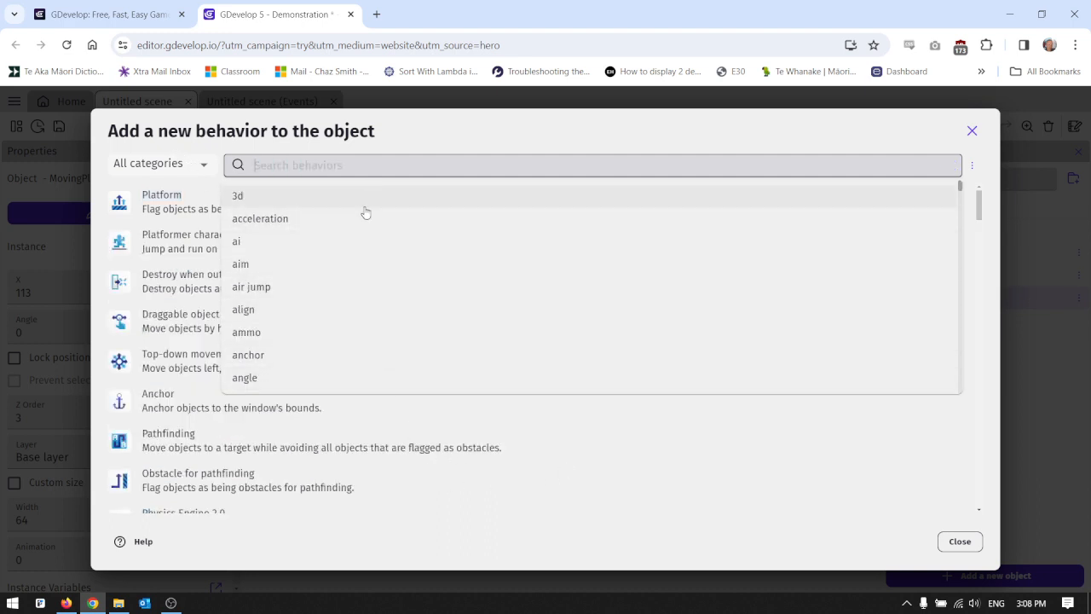
left_click(597, 165)
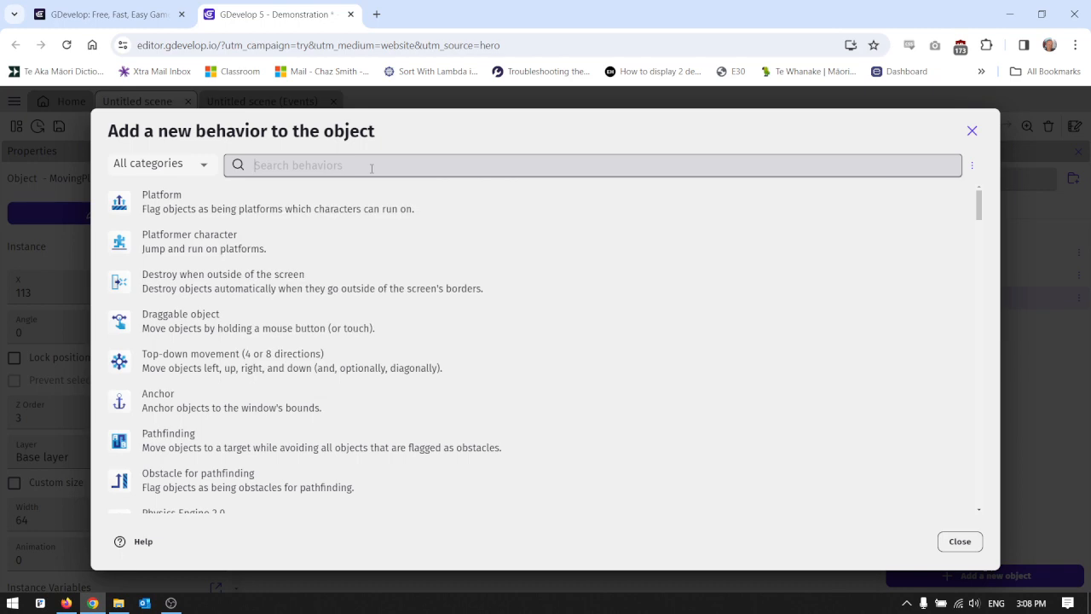
scroll("down", 3)
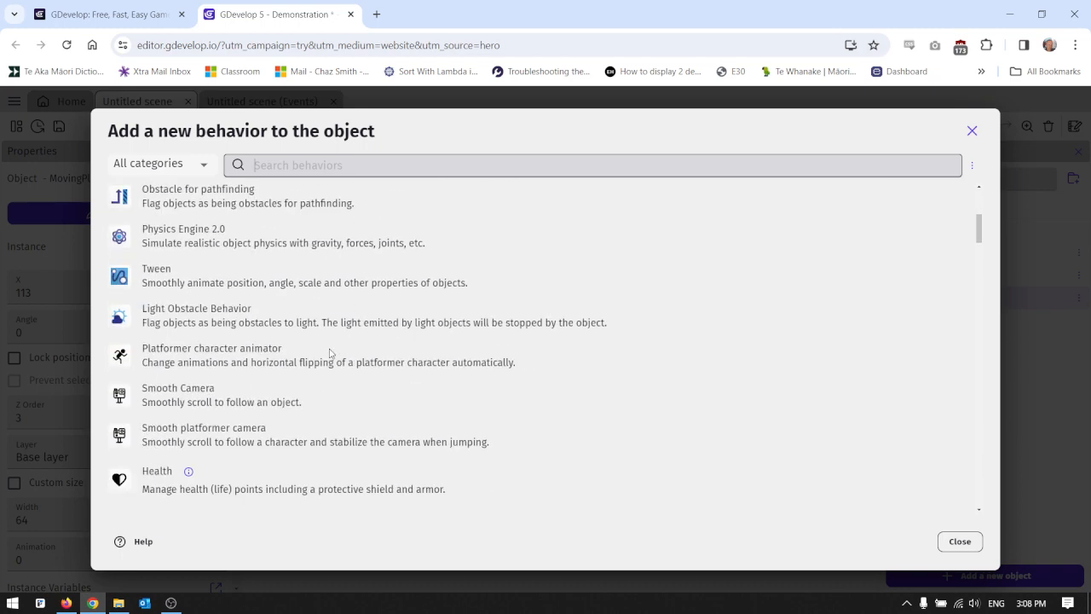
scroll("down", 3)
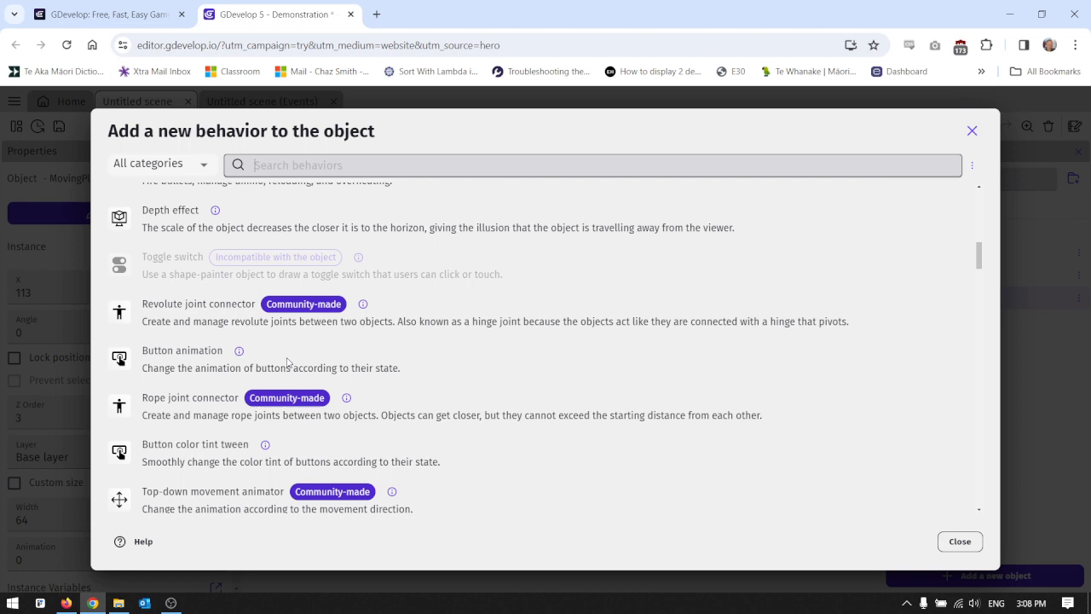
scroll("down", 3)
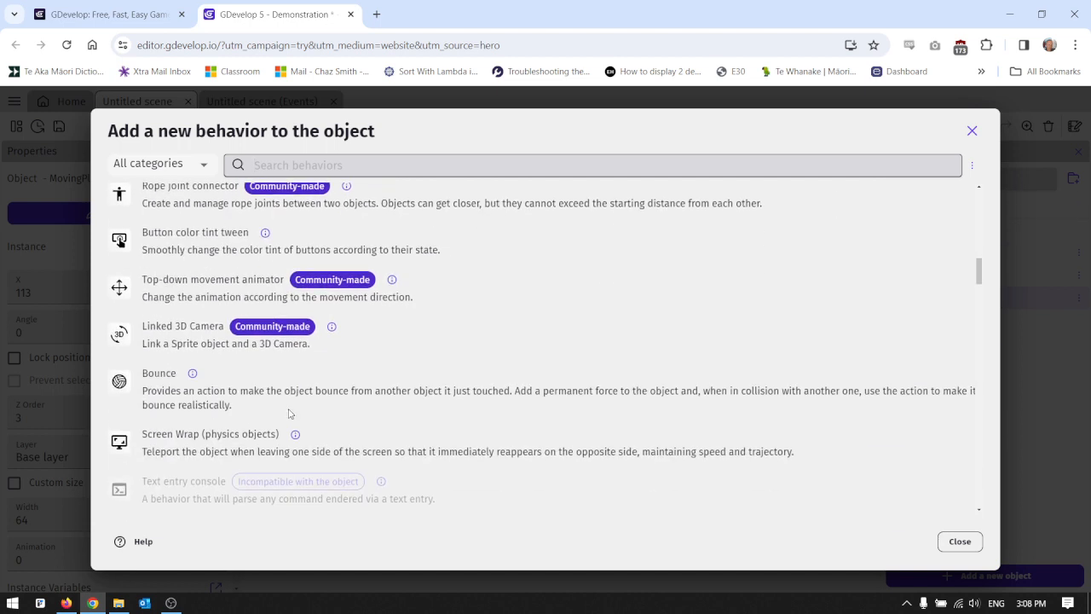
scroll("down", 3)
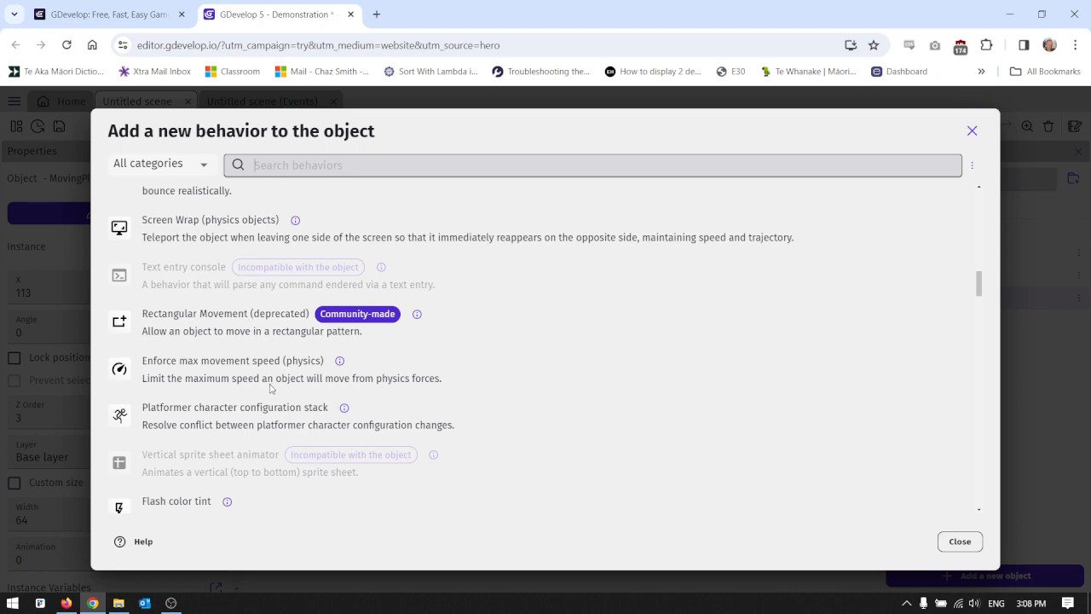
scroll("down", 3)
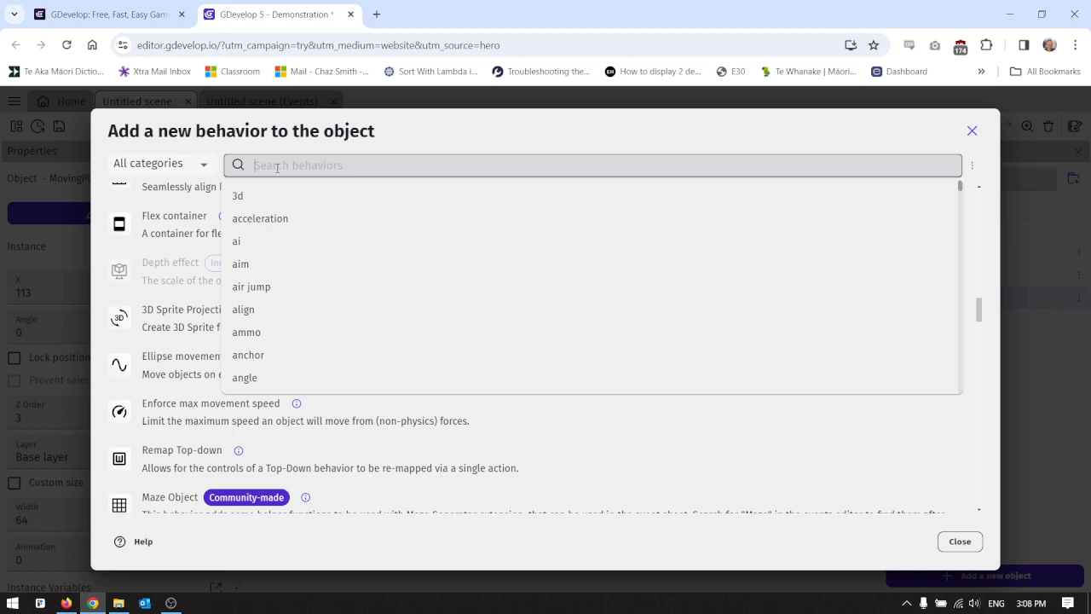
Search 'ell' and add Ellipse movement with 100 px horizontal radius and 6 s loop
type("ellip")
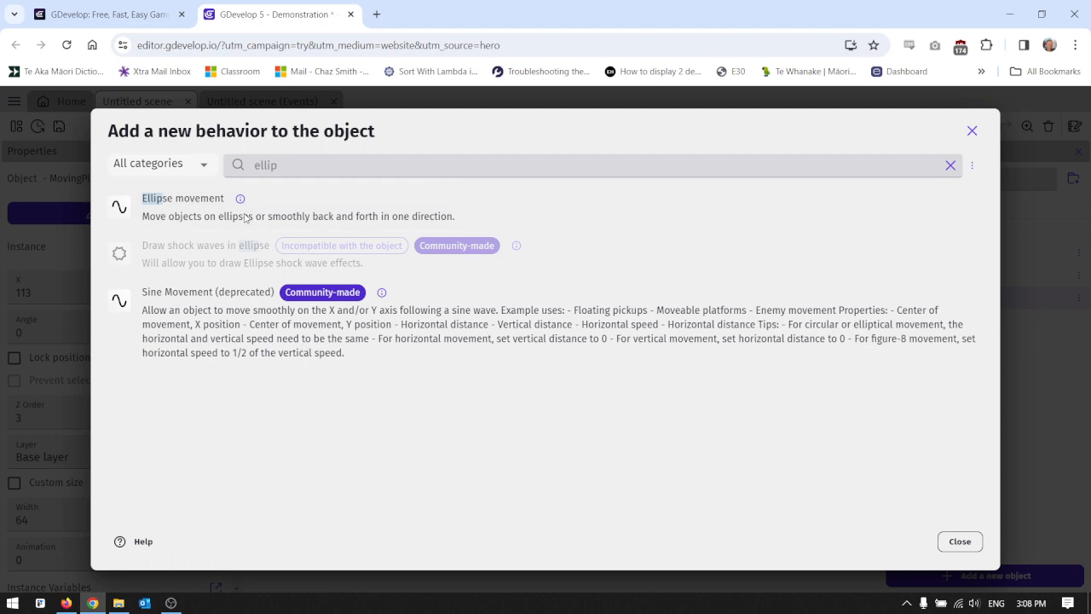
mouse_move(211, 223)
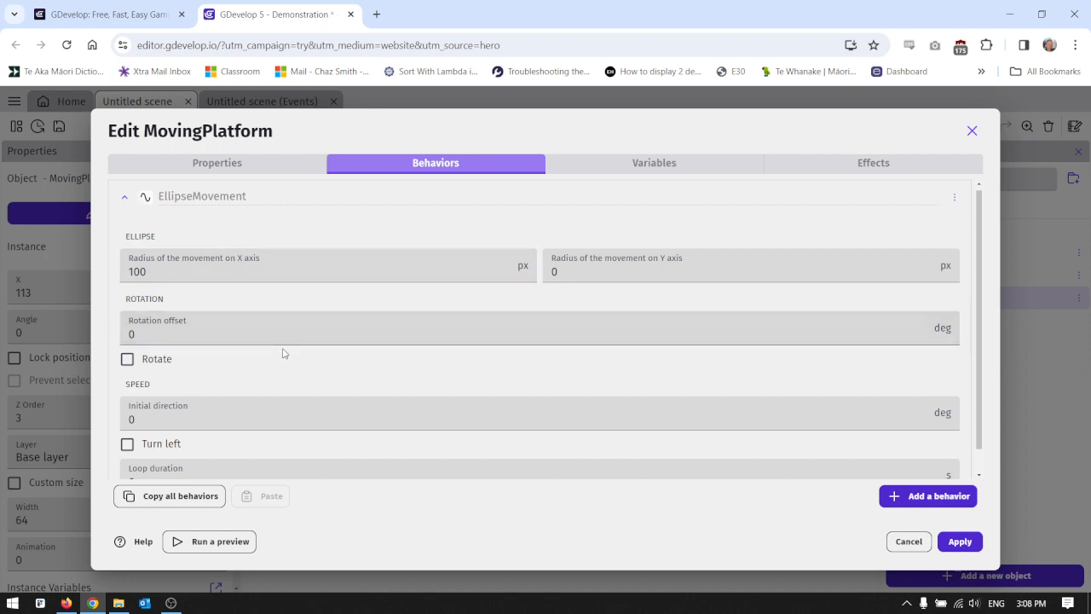
left_click(311, 271)
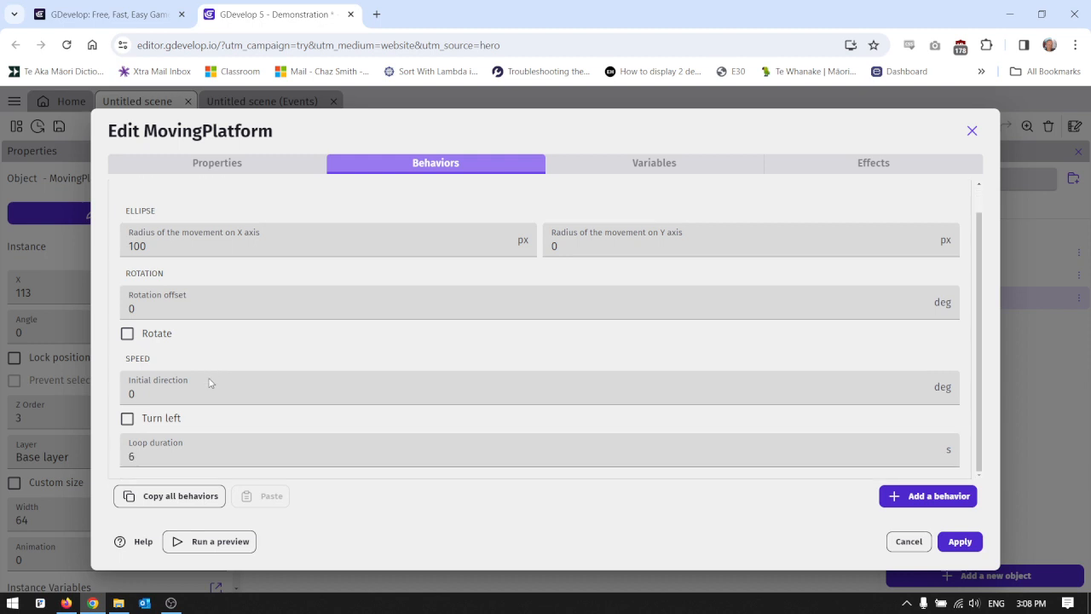
left_click(201, 199)
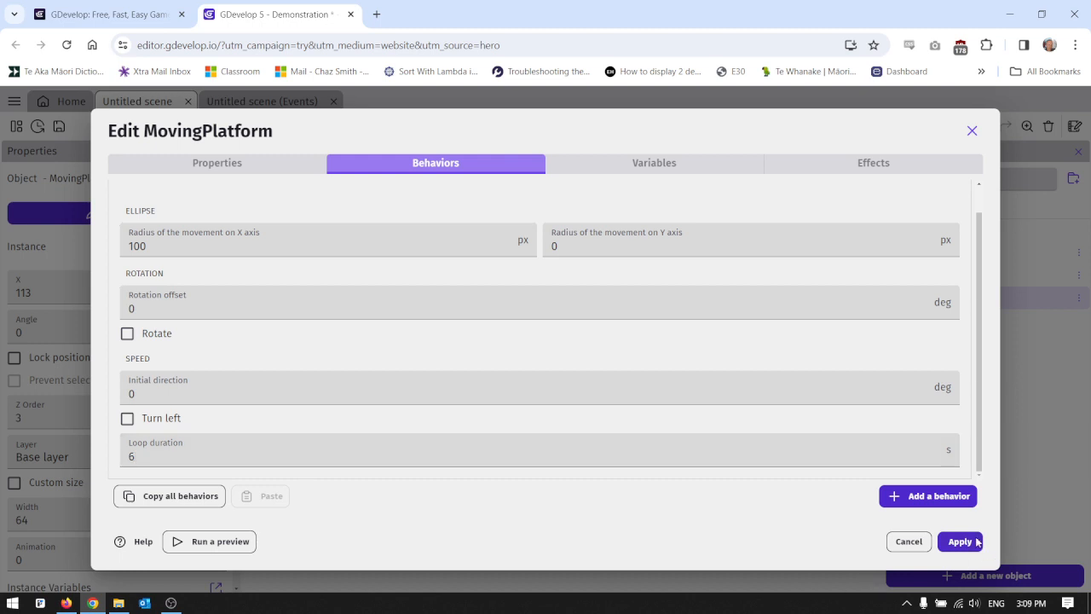
Apply the Ellipse movement settings, test the scene in a preview, then close it
left_click(960, 541)
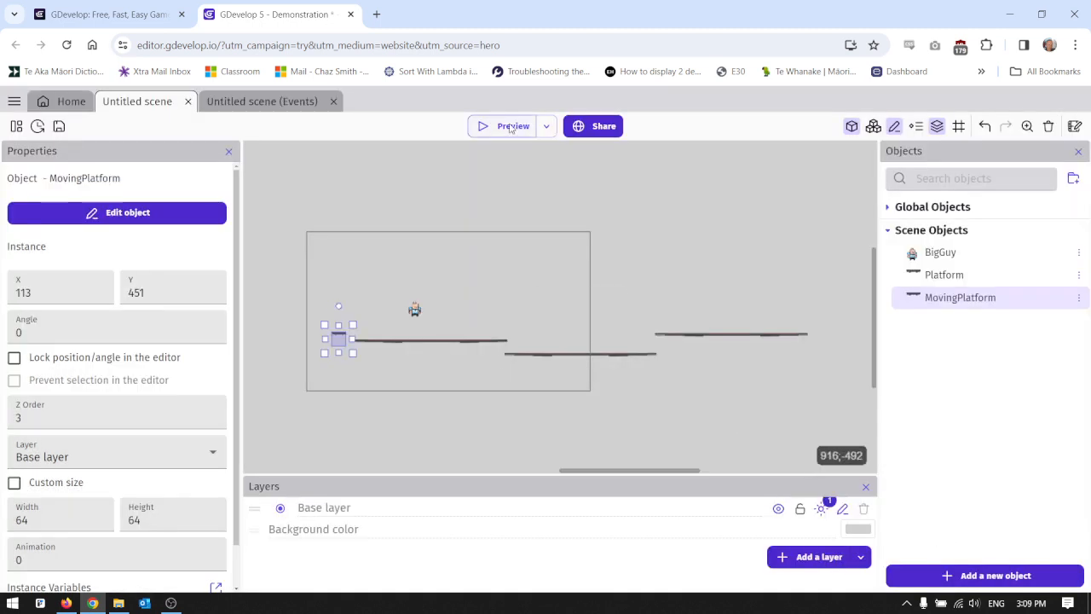
left_click(513, 126)
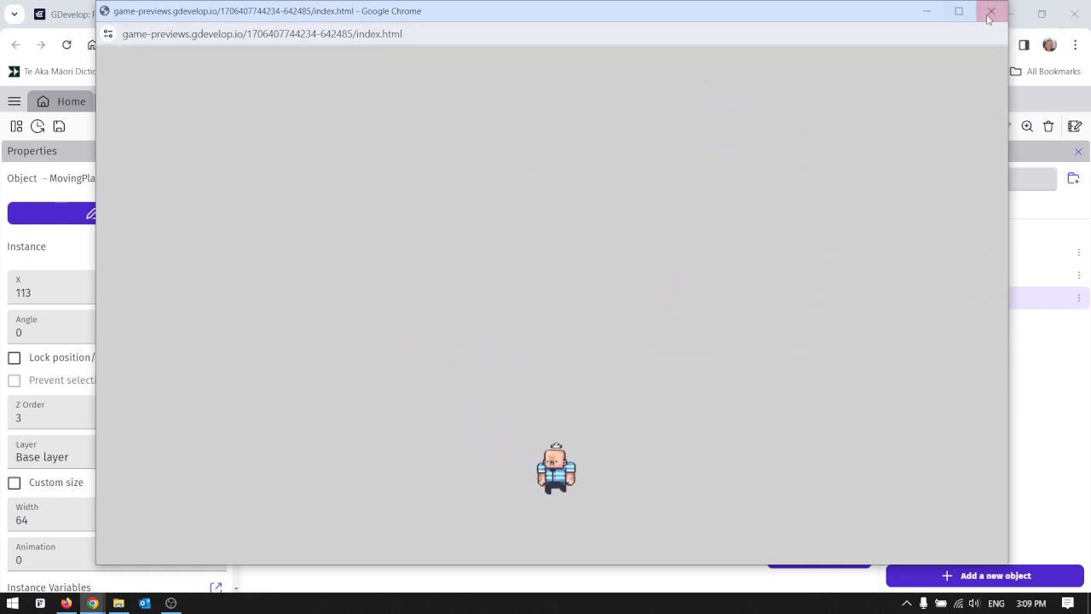
left_click(991, 11)
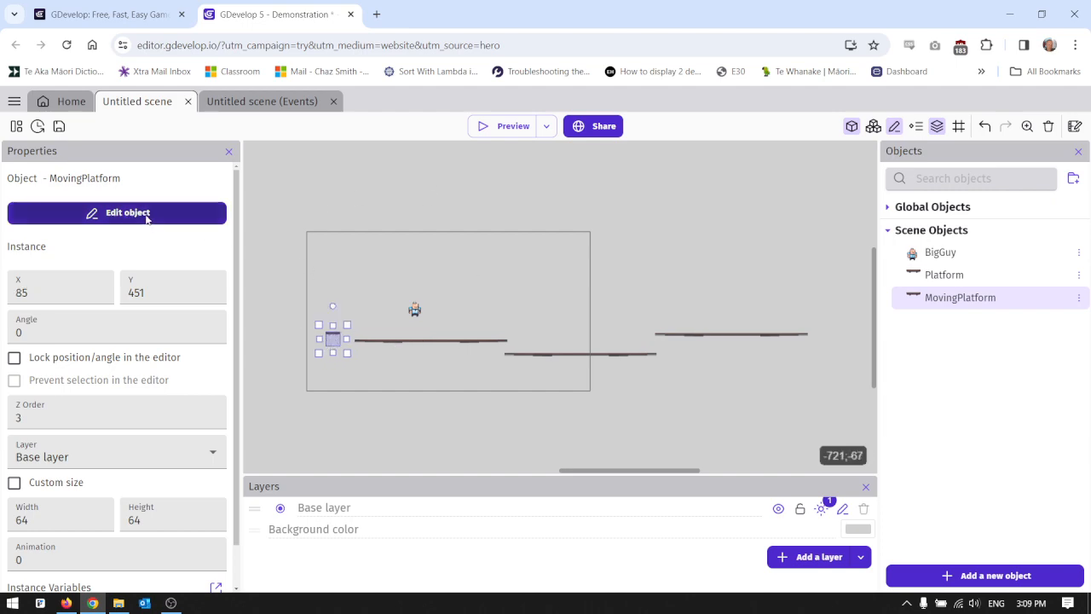
Reopen MovingPlatform's settings and search the behavior catalogue for 'platf'
left_click(128, 212)
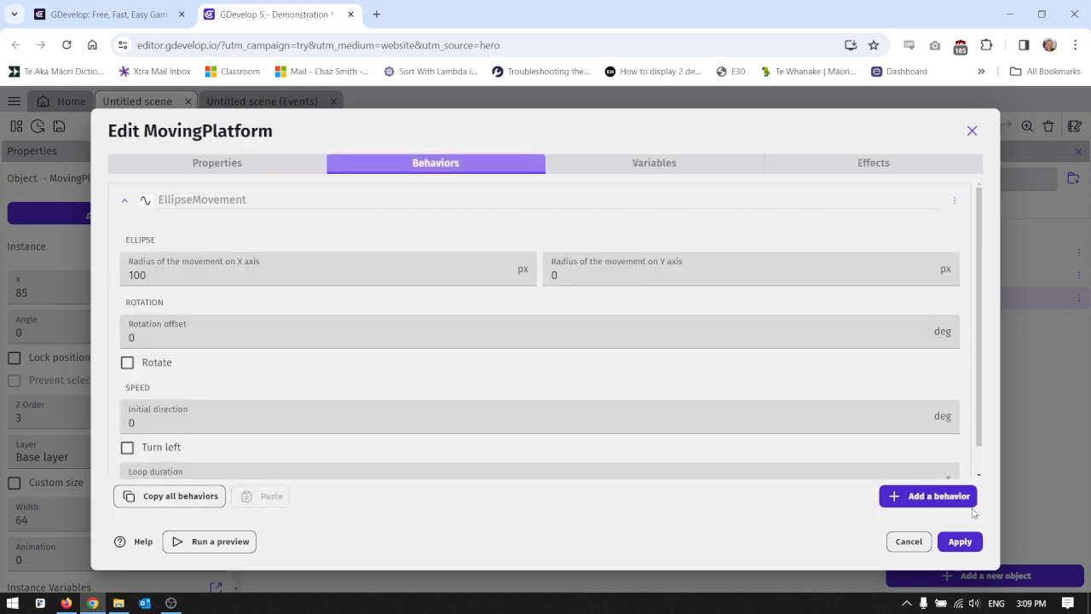
left_click(928, 495)
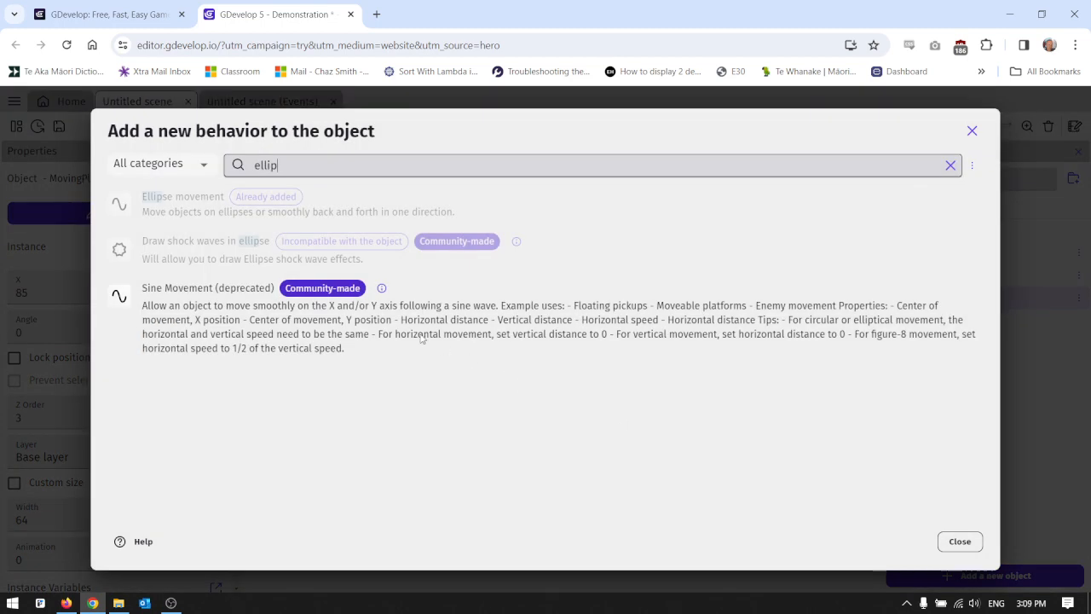
left_click(950, 165)
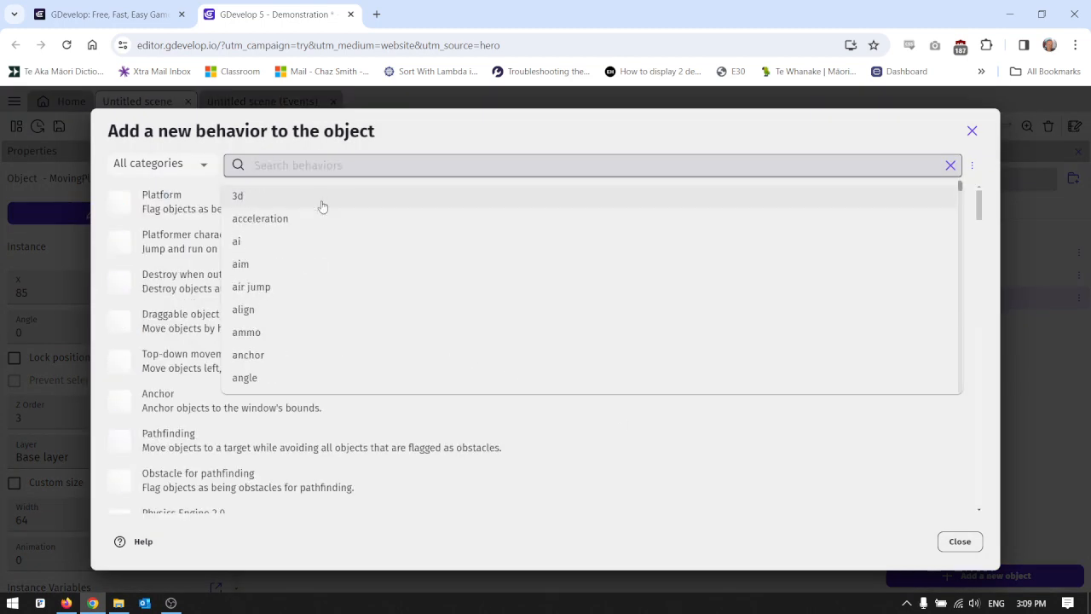
type("platf")
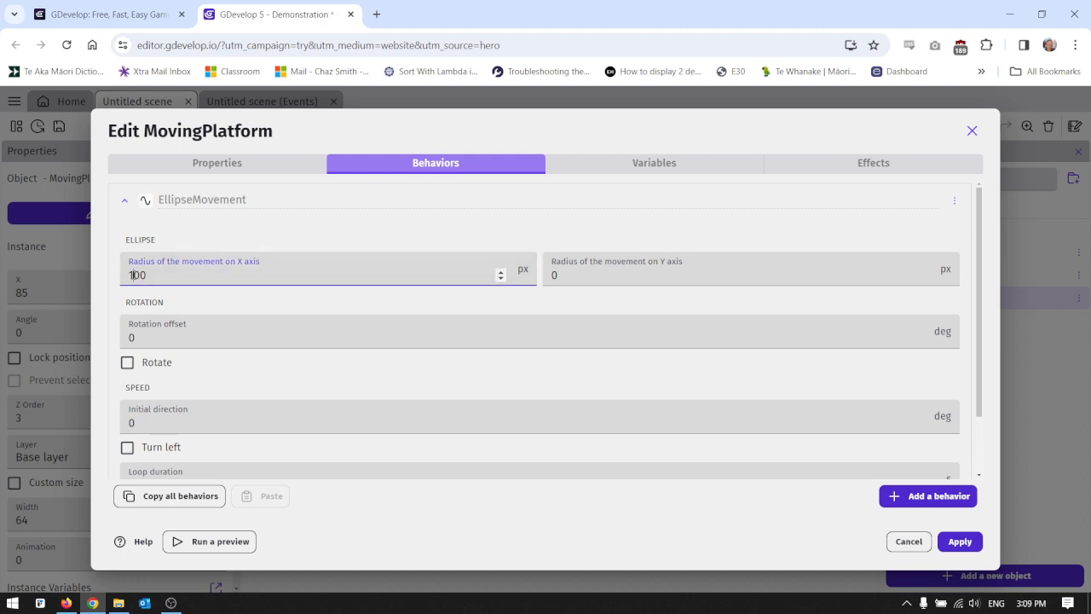
Set the ellipse X radius to 200 and loop duration to 3 s, and apply
type("200")
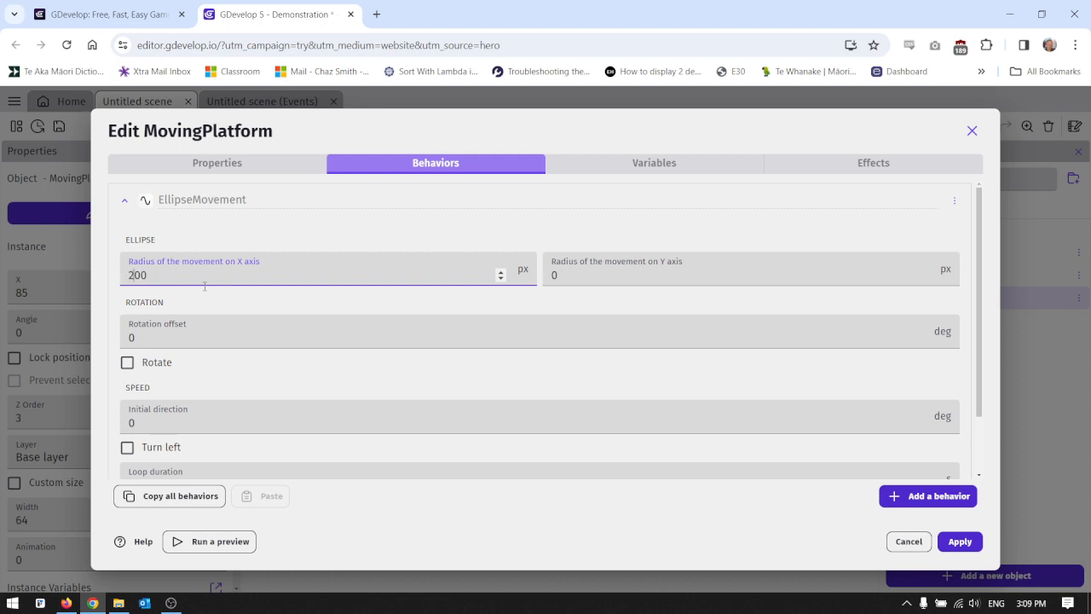
mouse_move(297, 364)
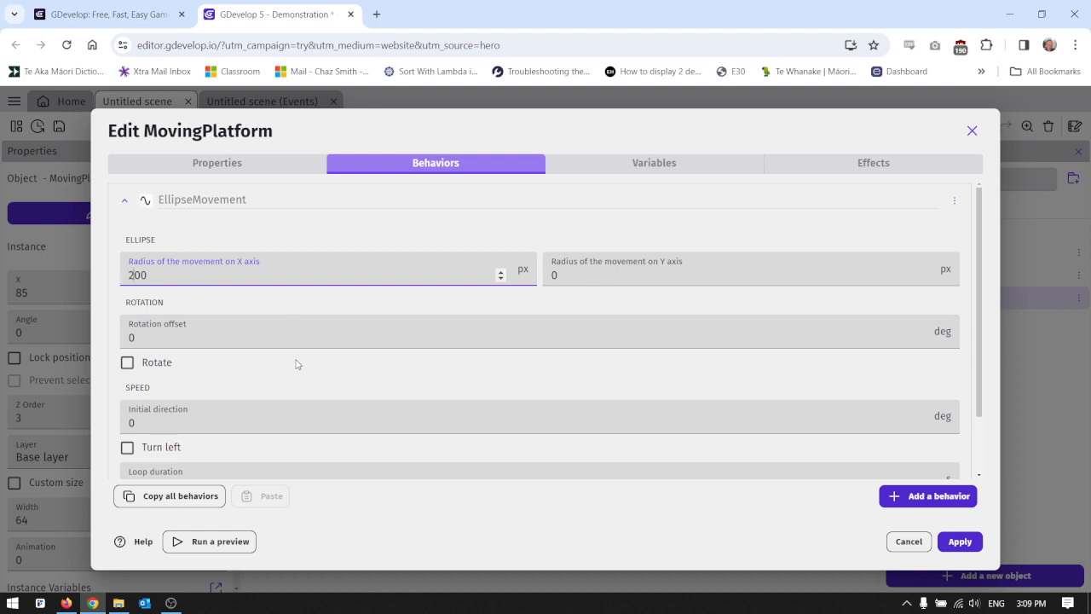
scroll("down", 3)
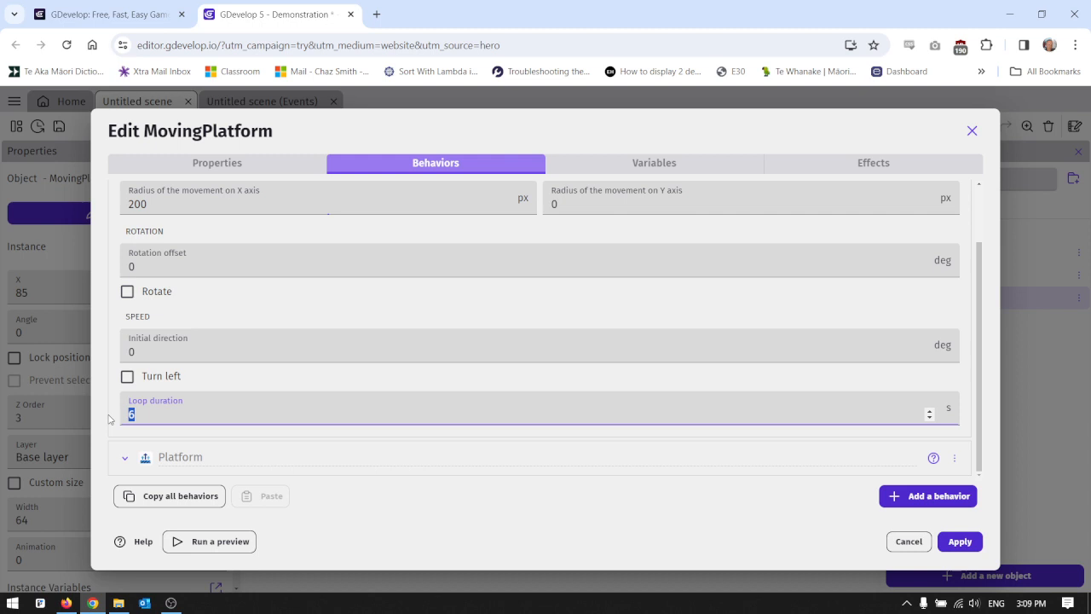
type("3")
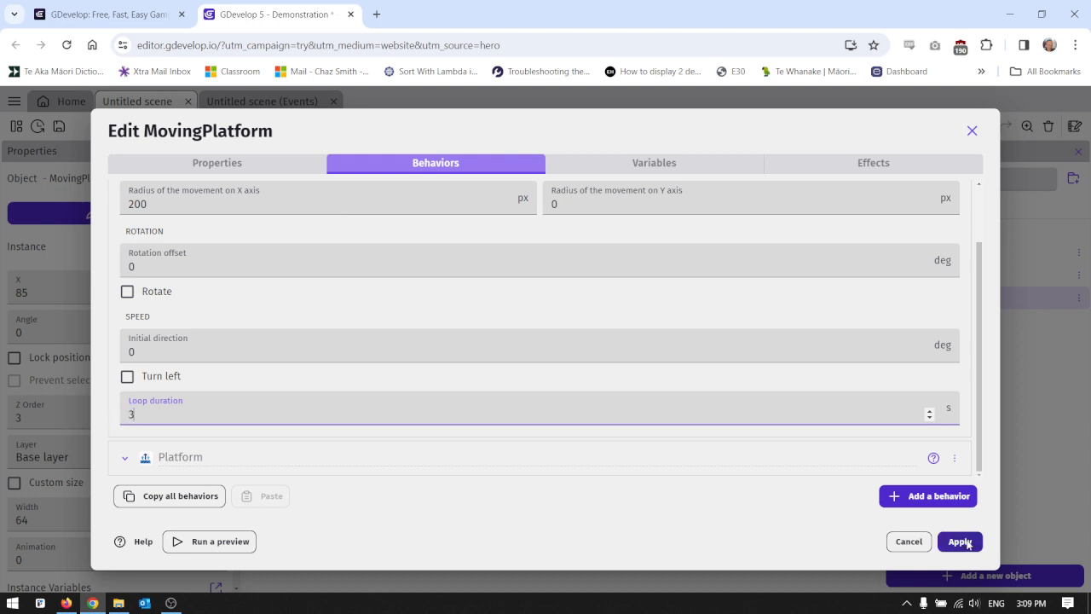
left_click(959, 542)
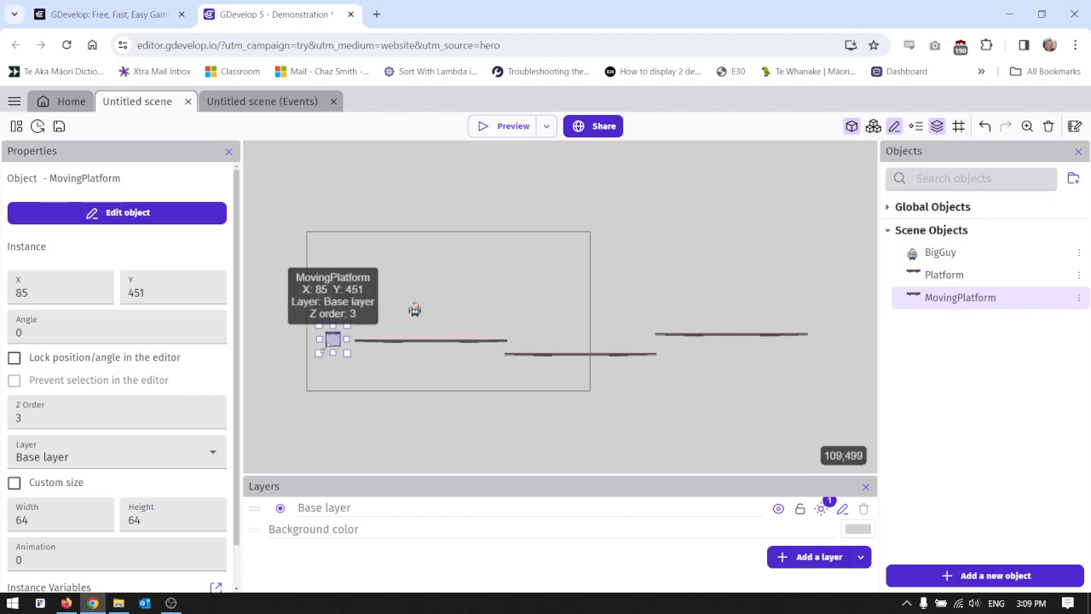